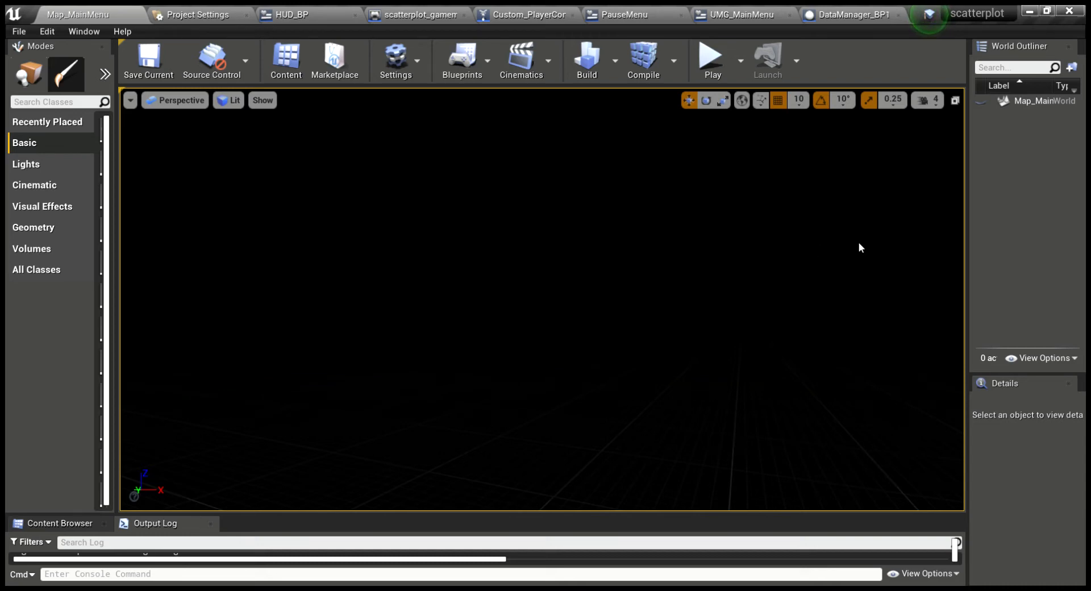
{"action": "mouse_move", "coordinate": [936, 292]}
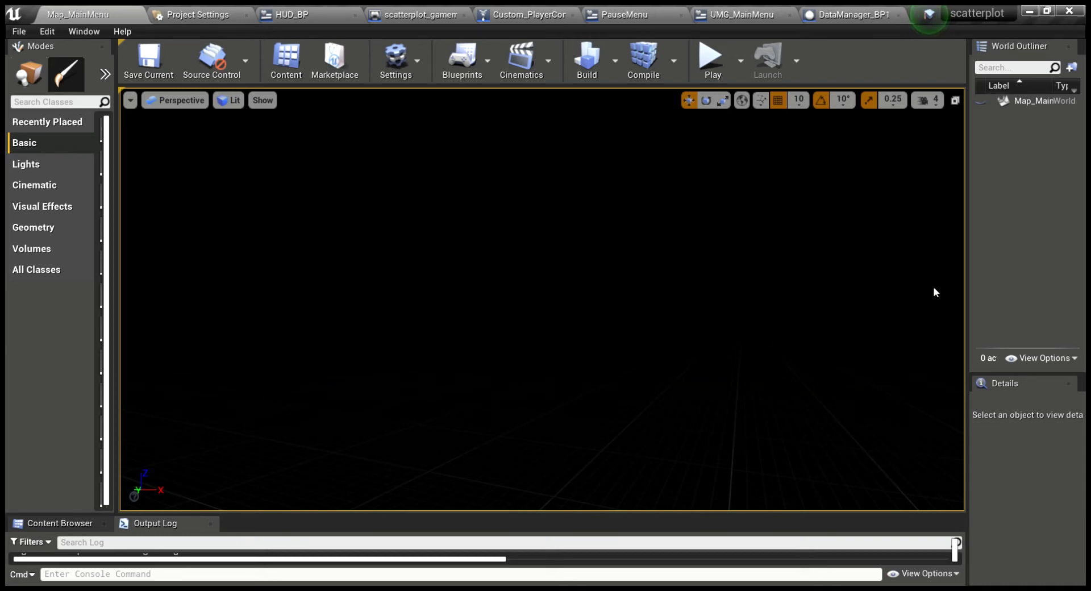
{"action": "mouse_move", "coordinate": [619, 278]}
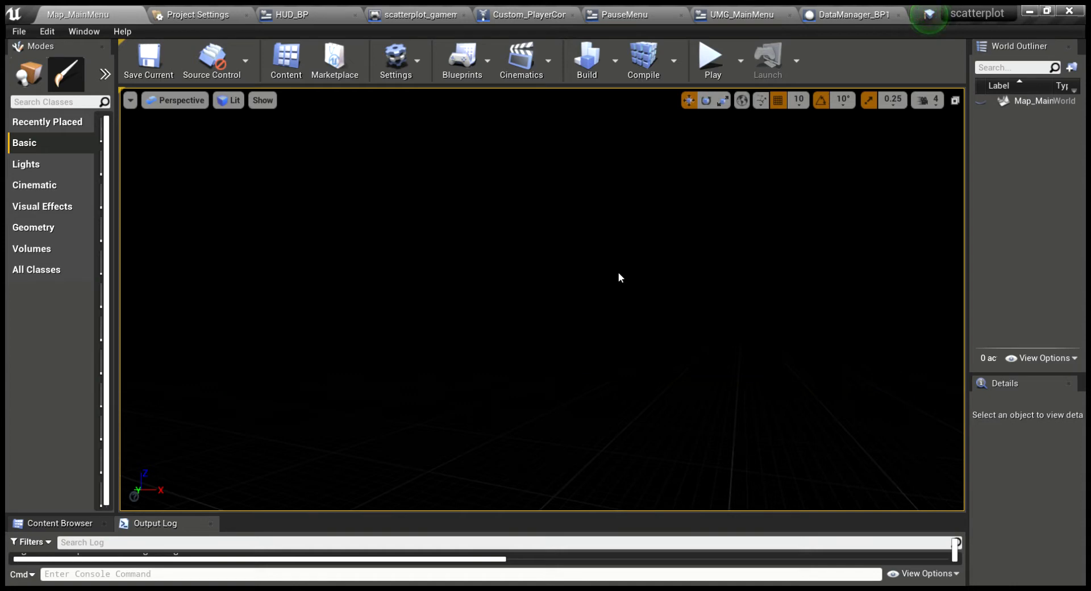
Step: Launch the scatter plot project in play-in-editor so the in-game main menu appears
{"action": "left_click", "coordinate": [710, 60]}
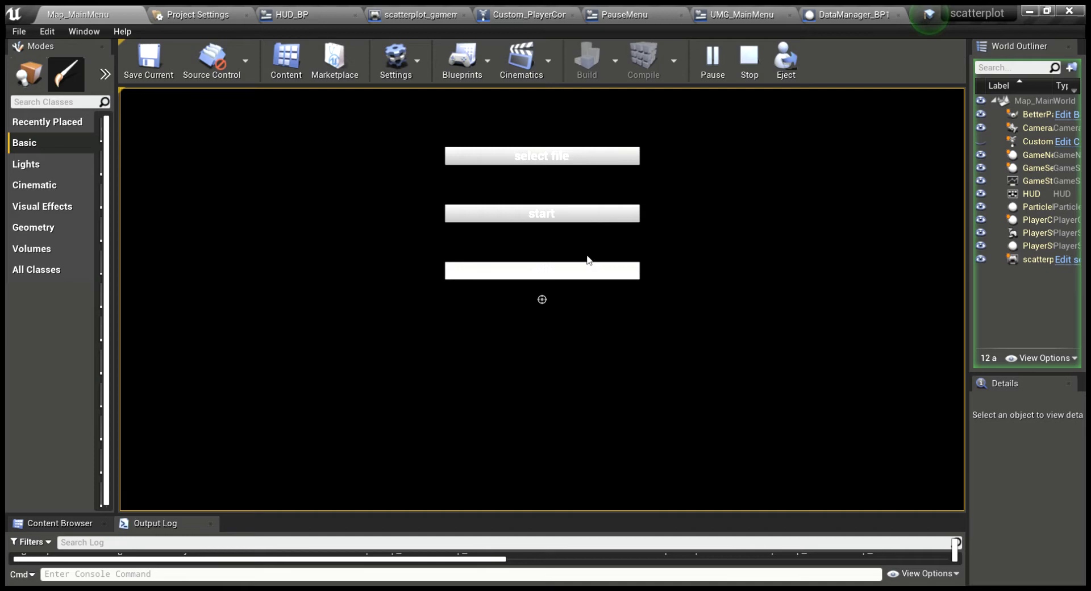
Step: Start plotting the iris data, bringing up the 3D scatter plot and Select Features panel
{"action": "left_click", "coordinate": [541, 212]}
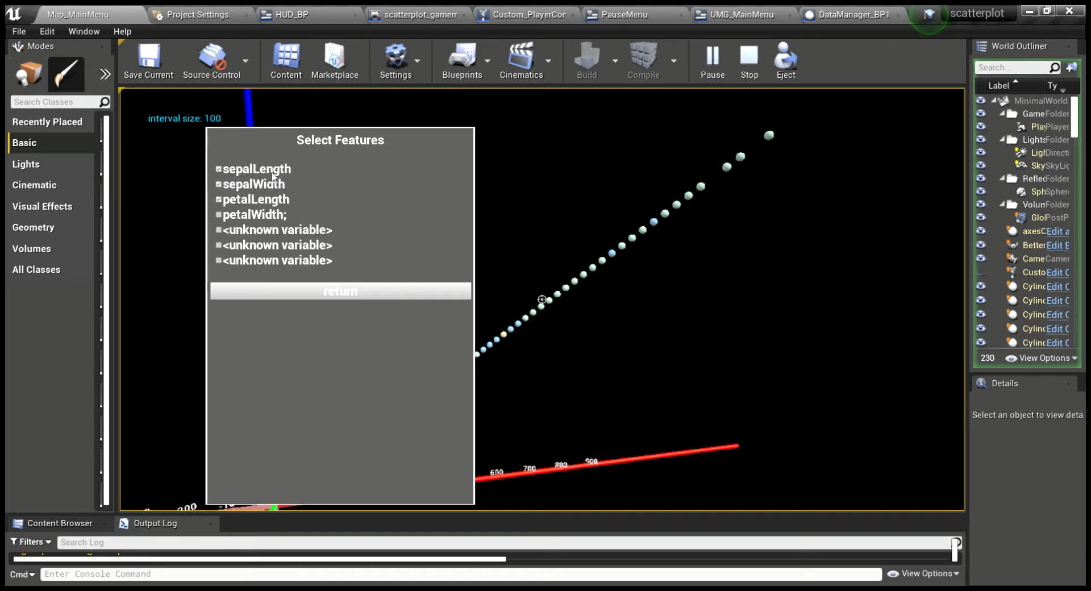
Step: Toggle iris features including petalLength so the plot redraws as two point clusters
{"action": "left_click", "coordinate": [340, 291]}
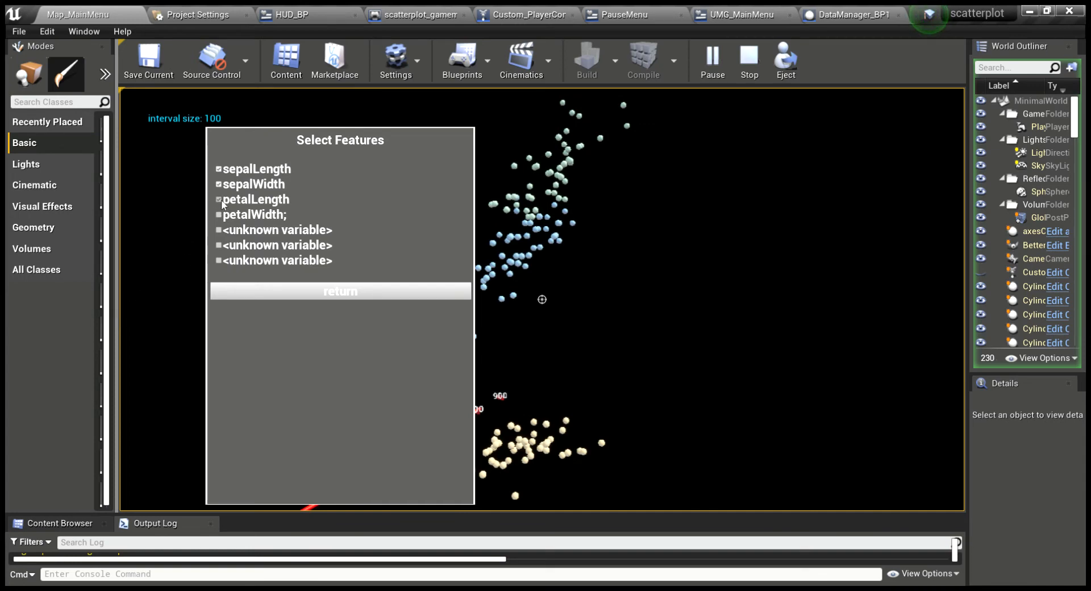
{"action": "left_click", "coordinate": [218, 200]}
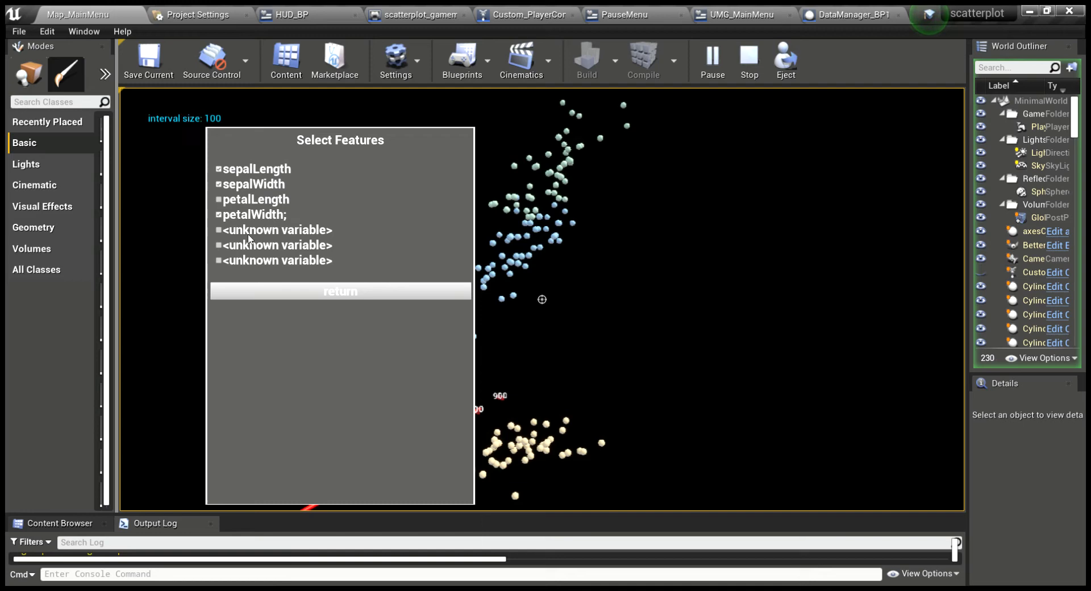
{"action": "mouse_move", "coordinate": [260, 216]}
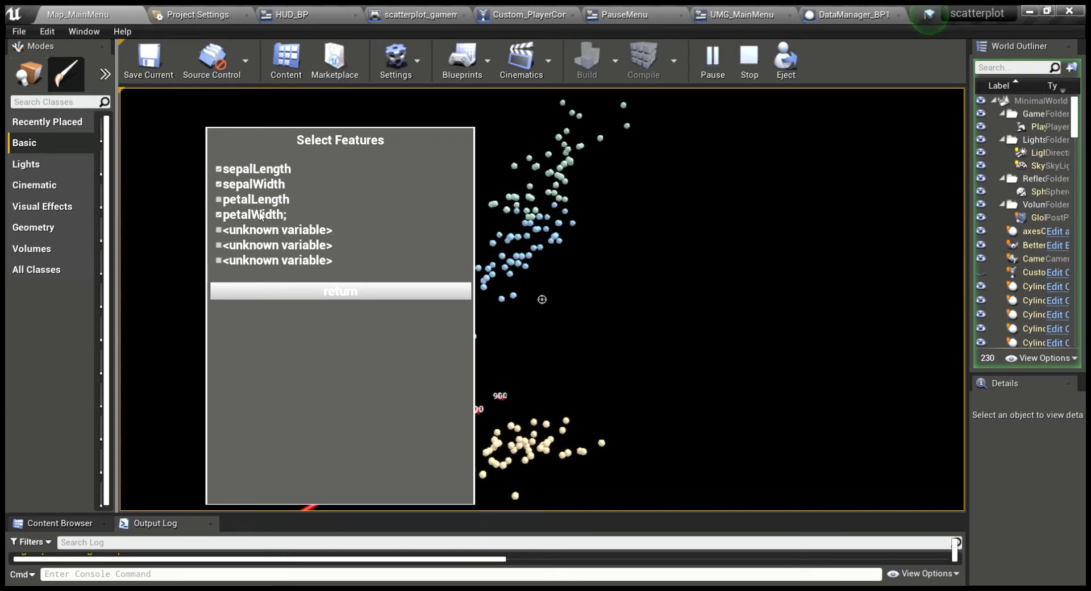
{"action": "mouse_move", "coordinate": [310, 220]}
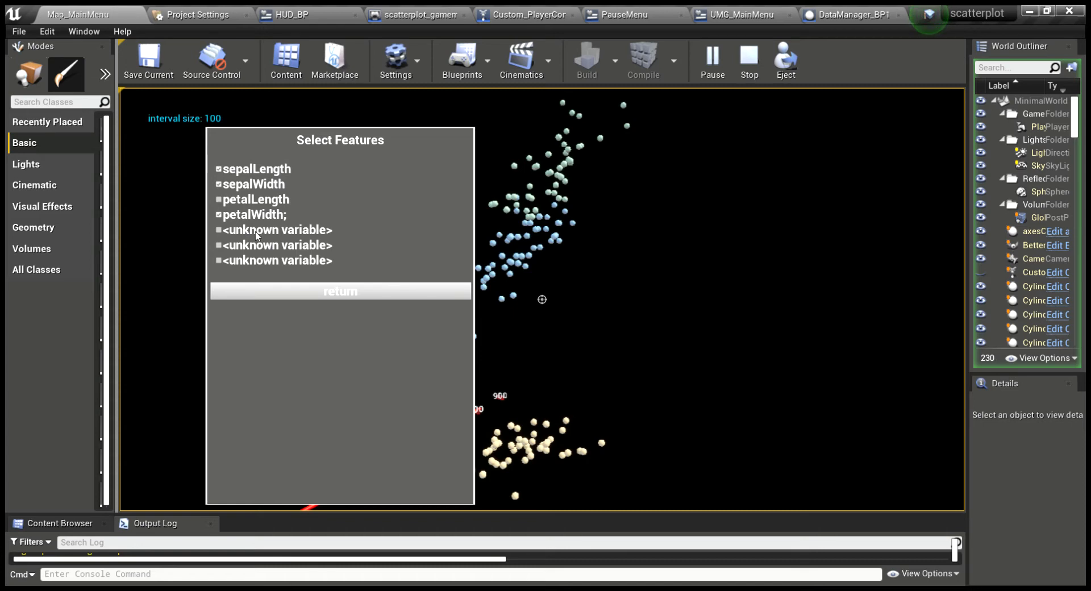
{"action": "mouse_move", "coordinate": [383, 282]}
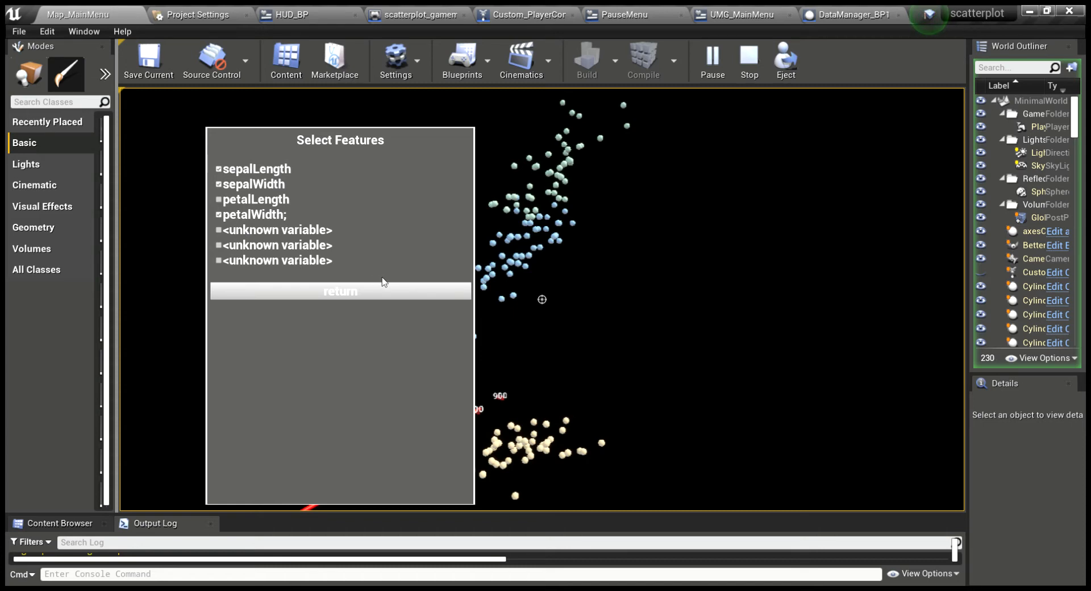
Step: Re-plot with another feature combination, then dismiss the Select Features panel via return
{"action": "left_click", "coordinate": [339, 291]}
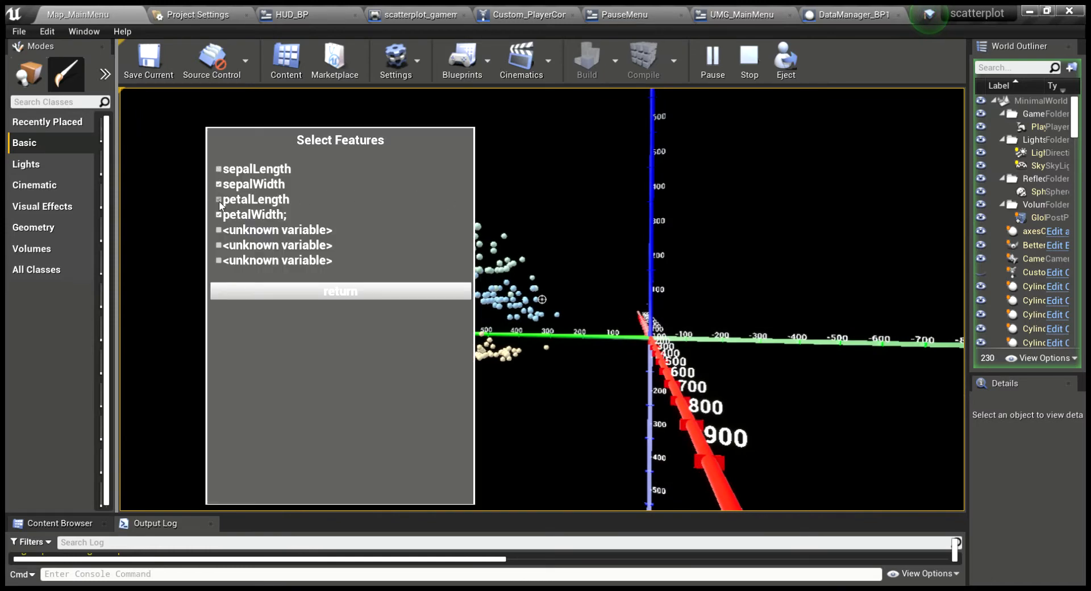
{"action": "left_click", "coordinate": [340, 290]}
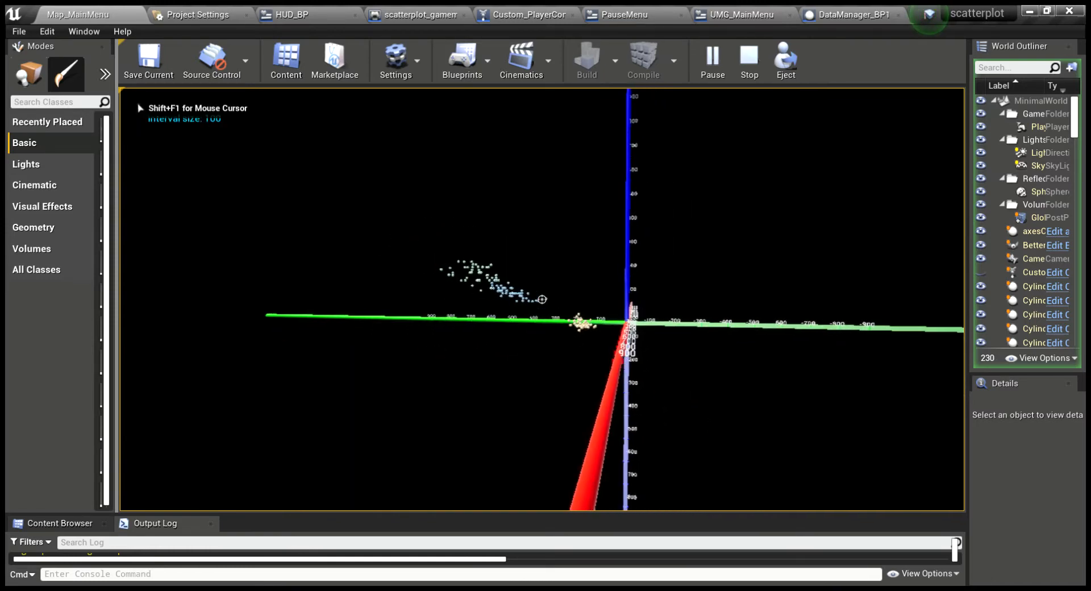